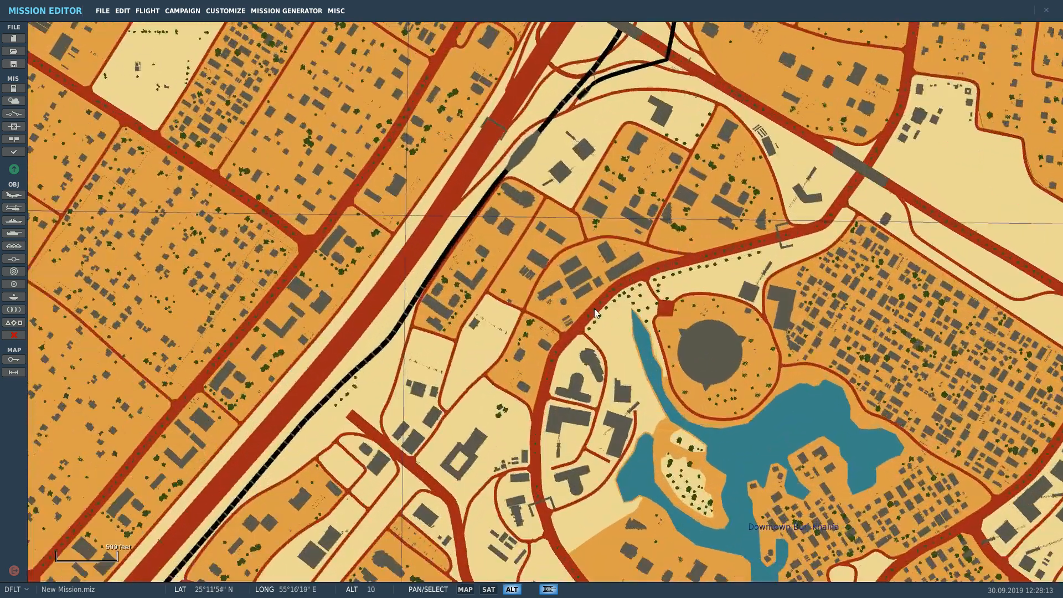
Pan the map from downtown Dubai out toward the wider Dubai coastline.
drag(597, 312, 516, 444)
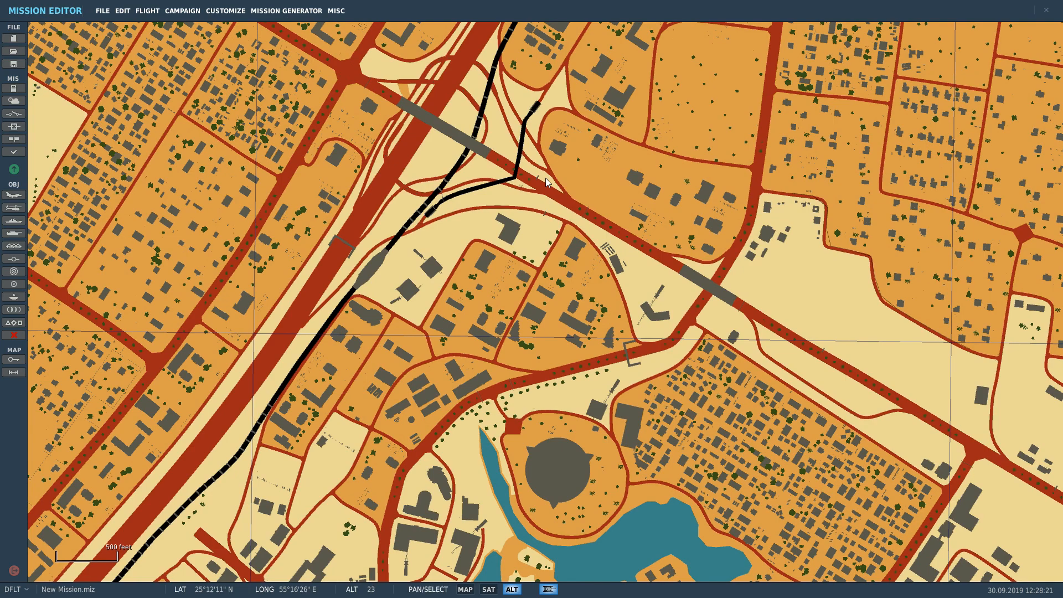
mouse_move(726, 286)
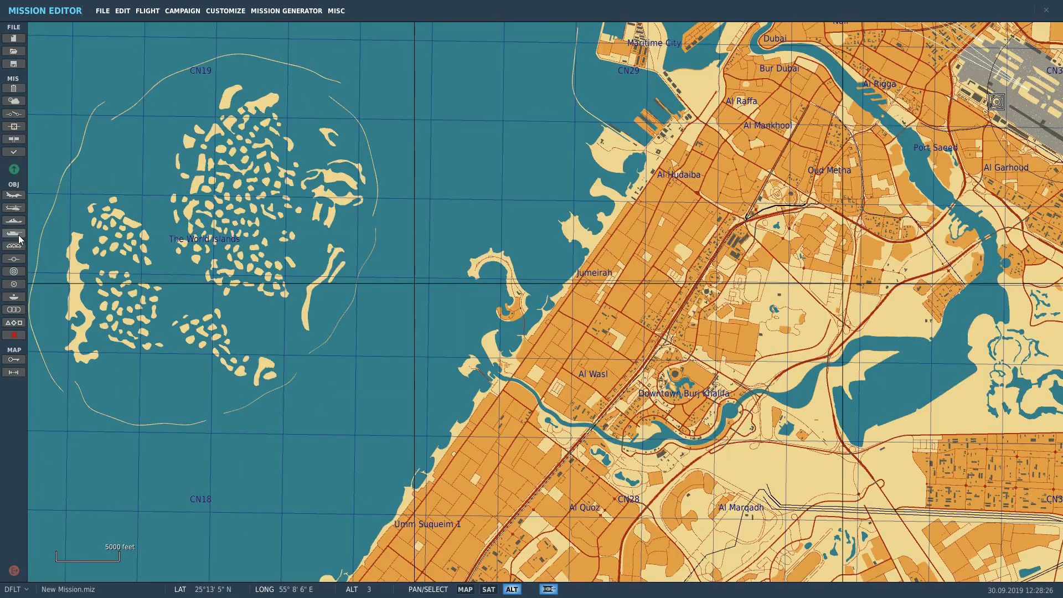
Place a CVN-74 John C. Stennis carrier group off Jumeirah, adjust its heading, and save as temp.miz.
click(551, 255)
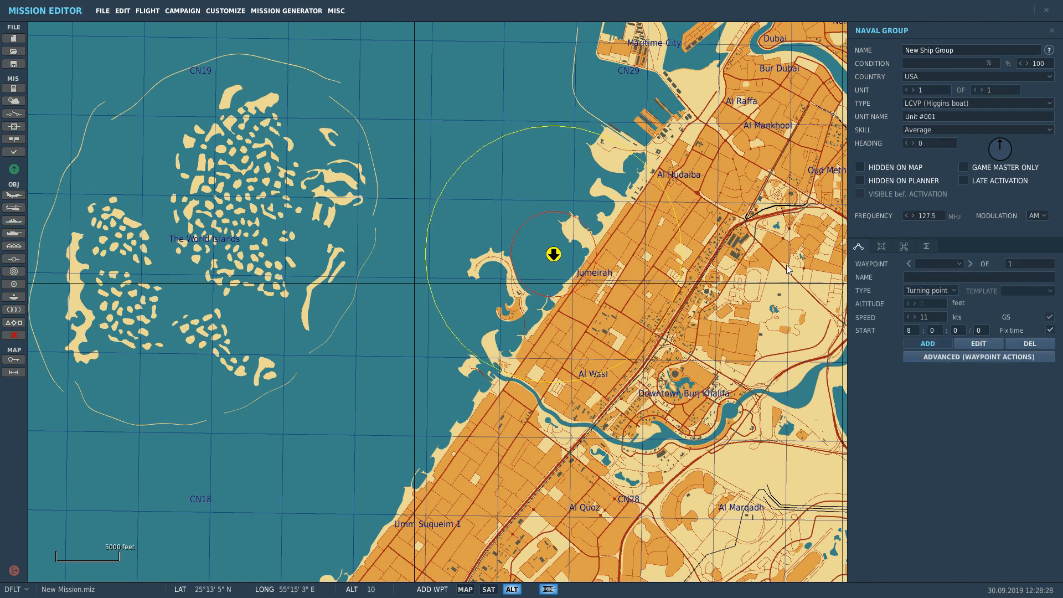
click(978, 103)
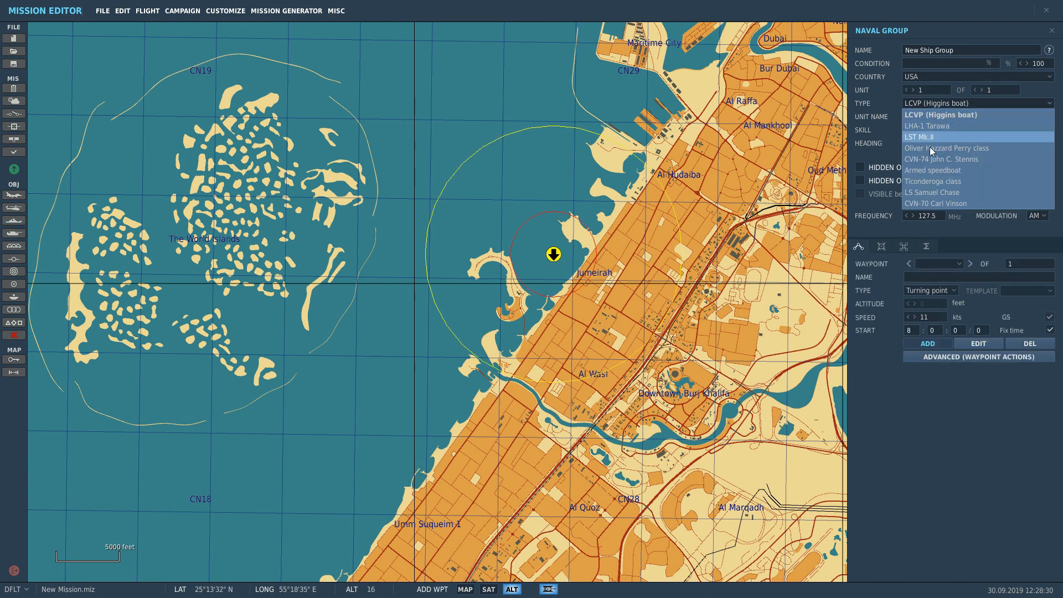
click(941, 159)
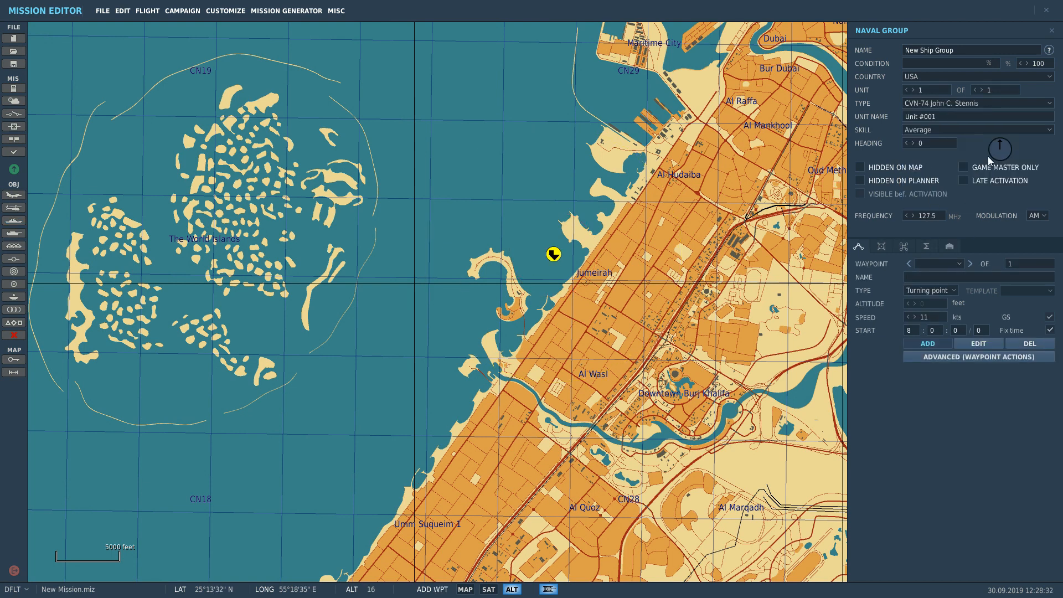
drag(1000, 147, 990, 146)
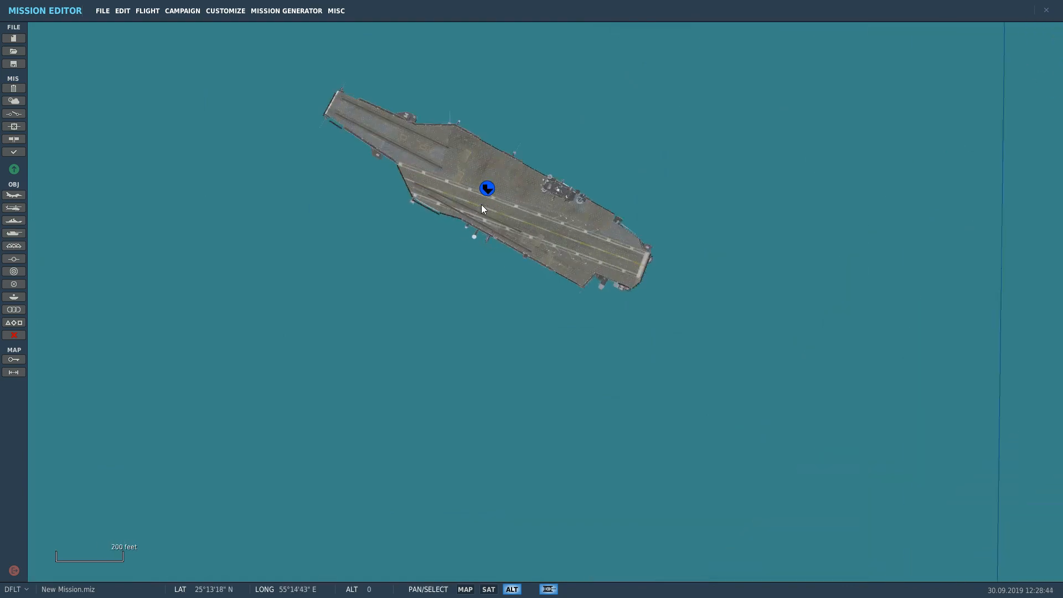
click(485, 188)
text(temp.miz)
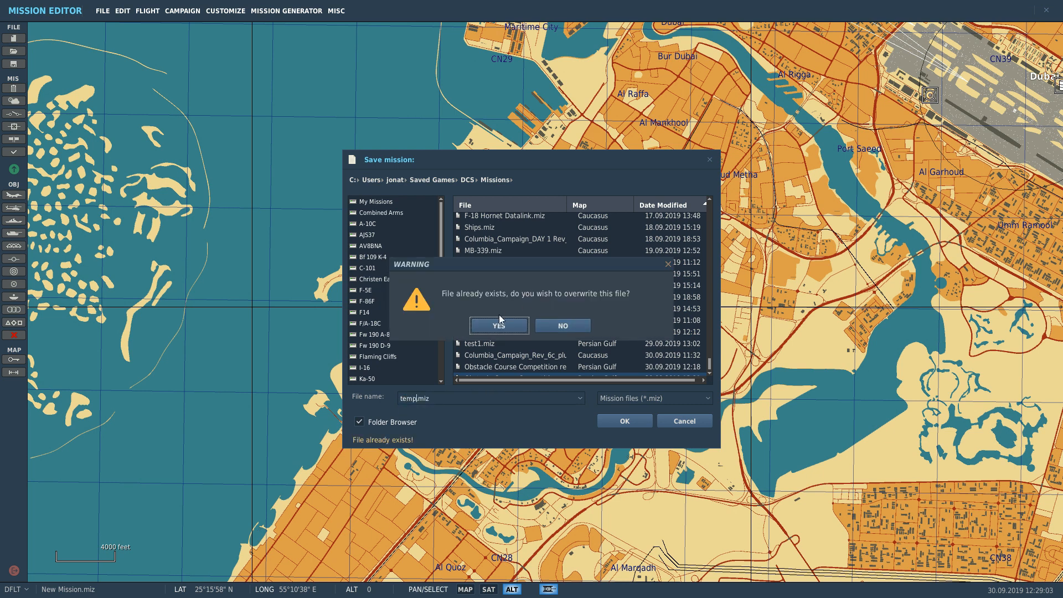
Confirm overwriting temp.miz, then bring up the File menu.
click(499, 326)
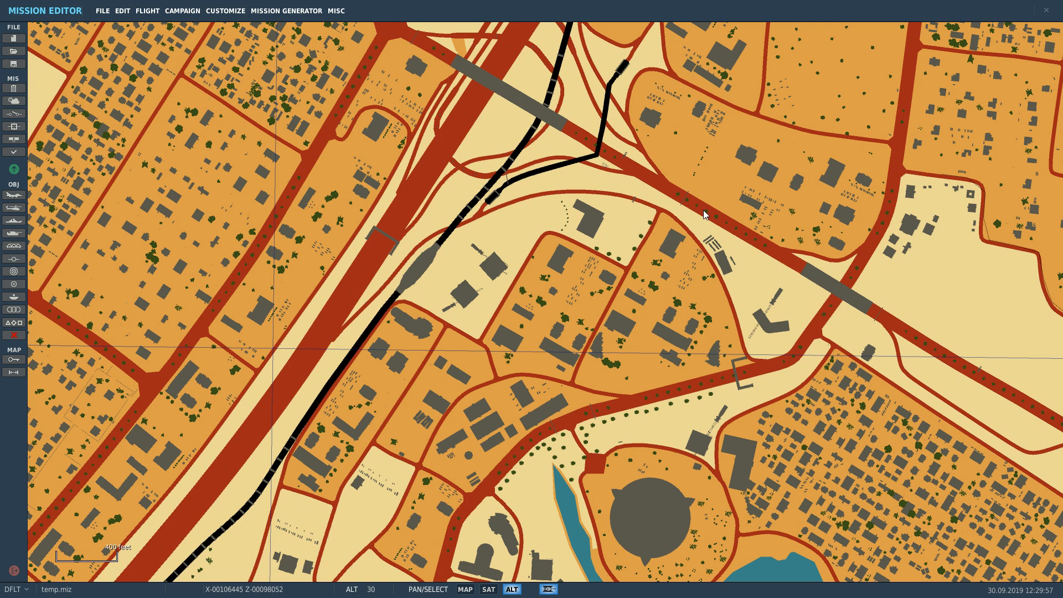
click(103, 11)
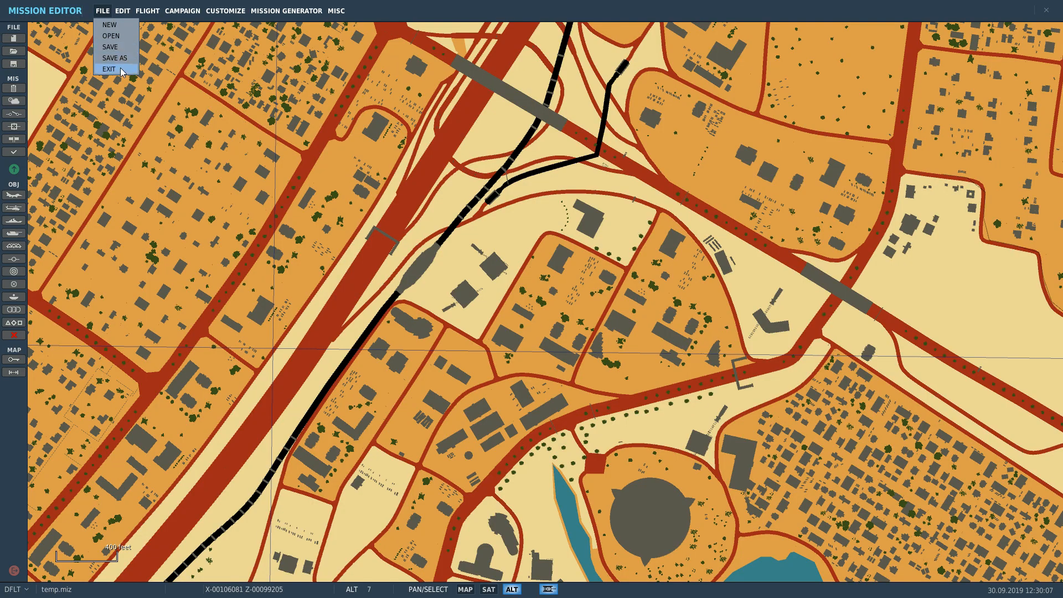
Exit the Mission Editor via File > Exit.
click(109, 69)
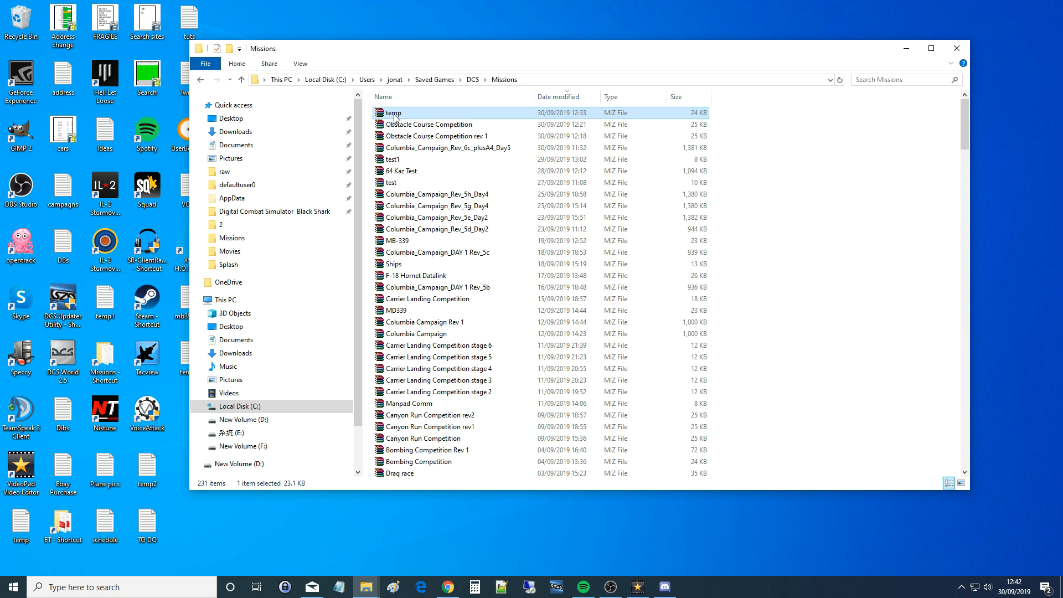
Open temp.miz from the Missions folder as a WinRAR archive.
right_click(395, 113)
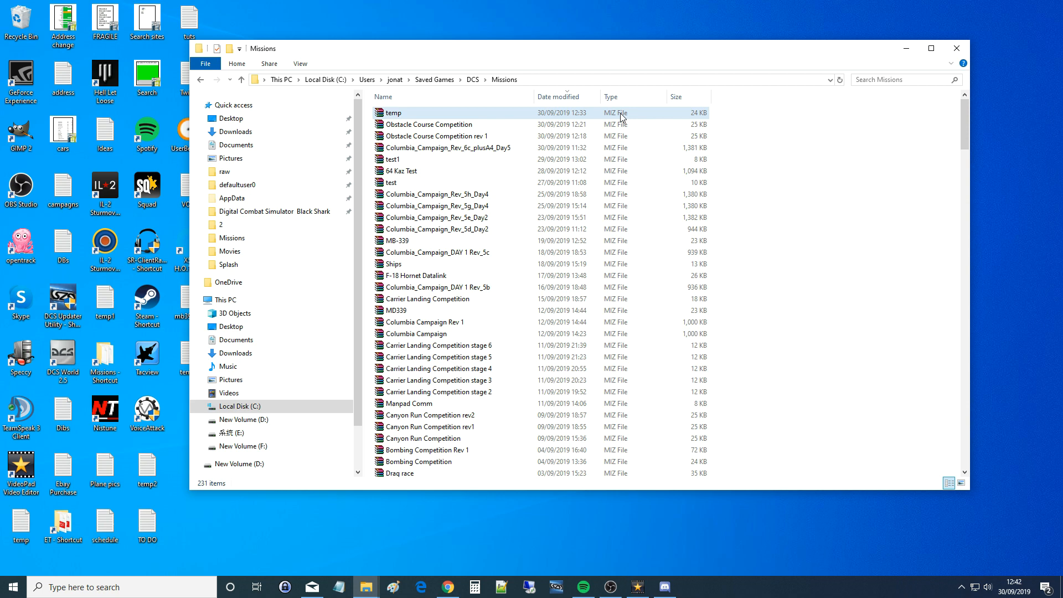
click(393, 113)
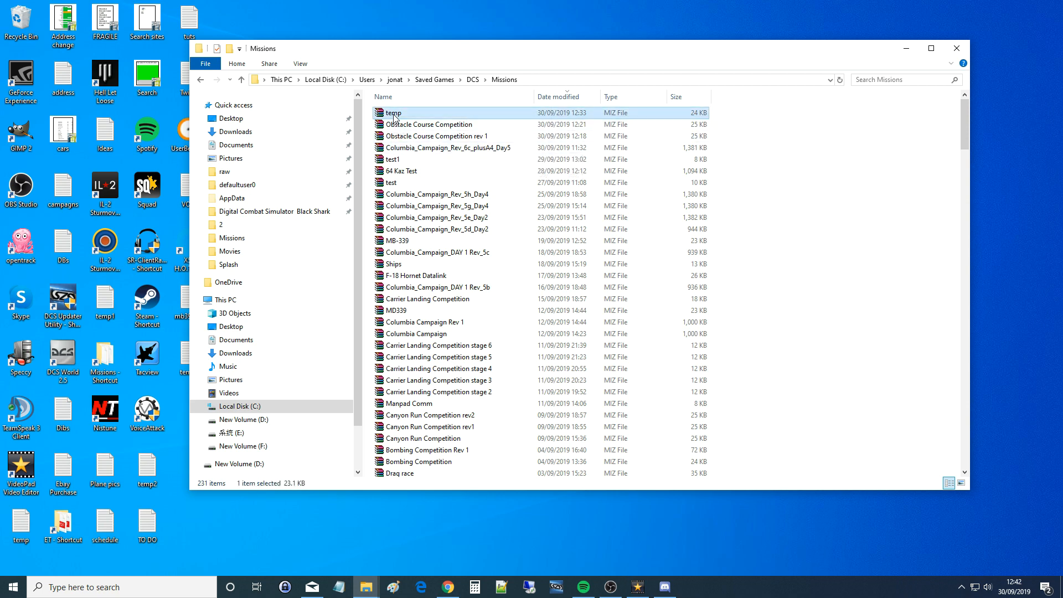
mouse_move(394, 113)
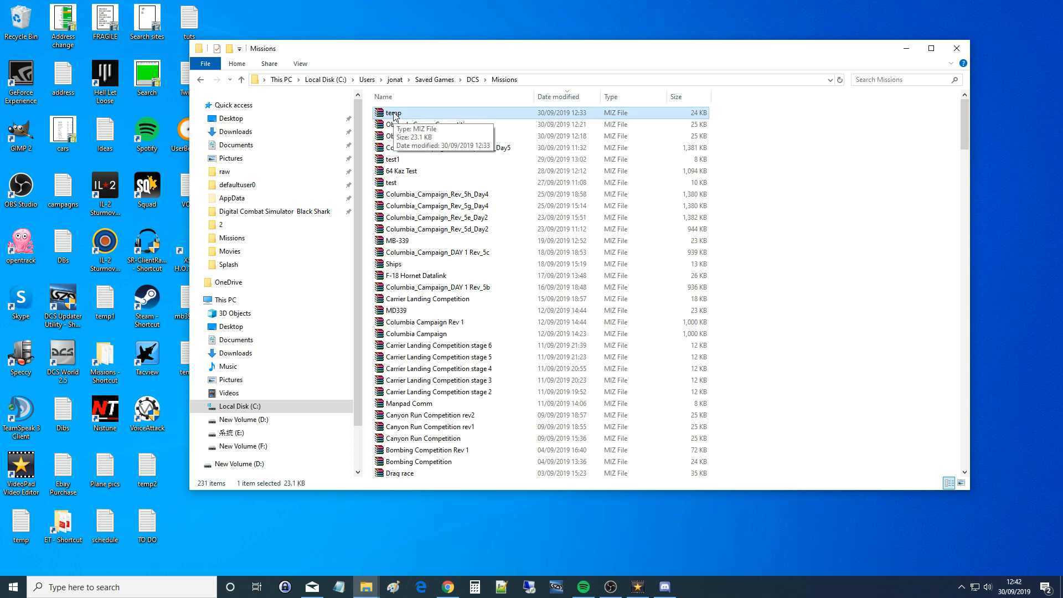
double_click(394, 113)
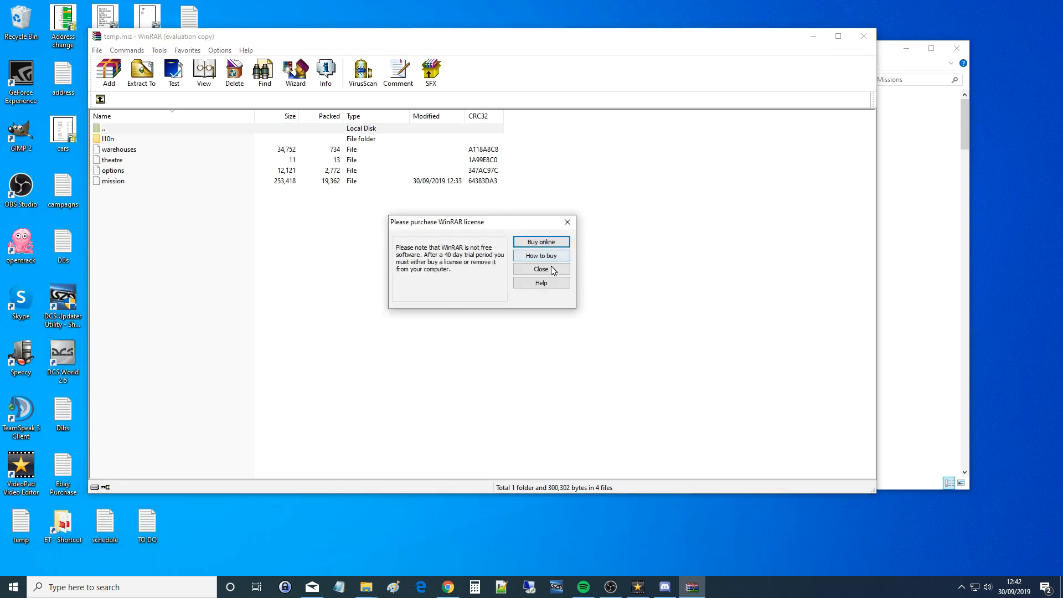
Dismiss the WinRAR license notice and select the mission file inside temp.miz.
click(541, 269)
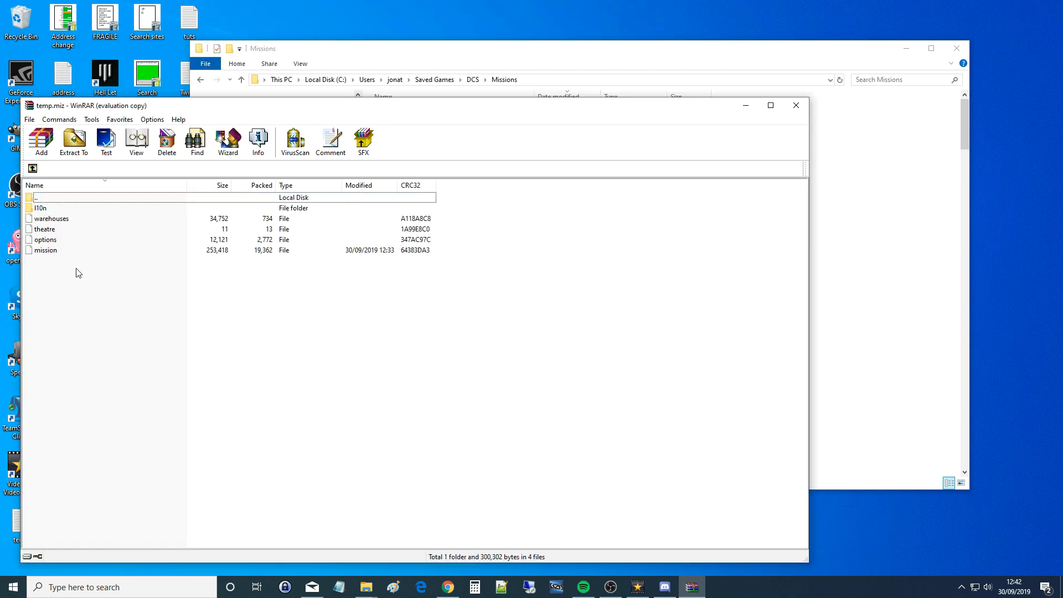
click(46, 250)
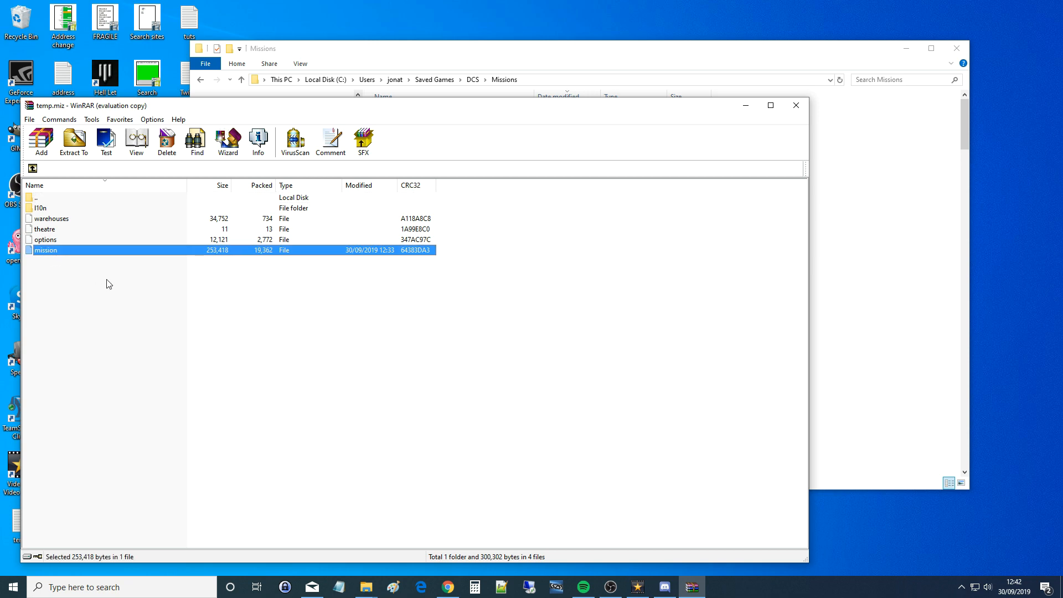
right_click(45, 250)
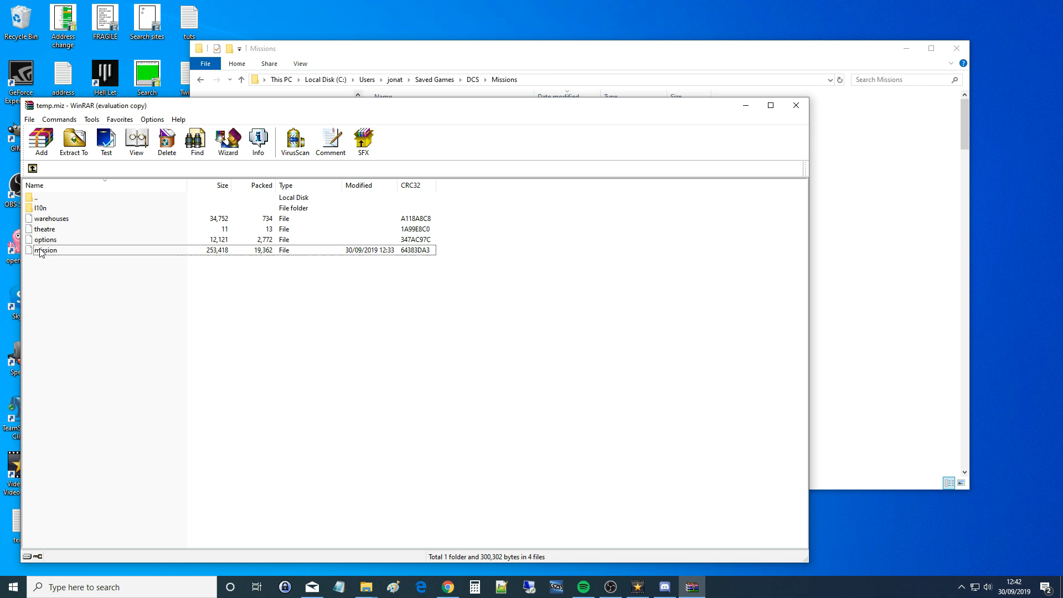
click(46, 250)
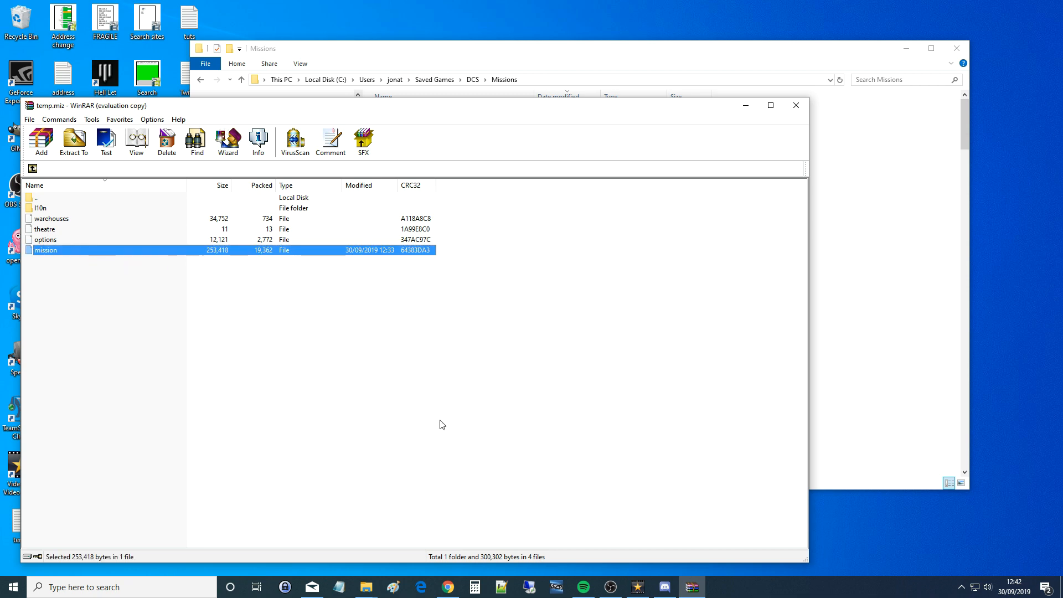
mouse_move(883, 258)
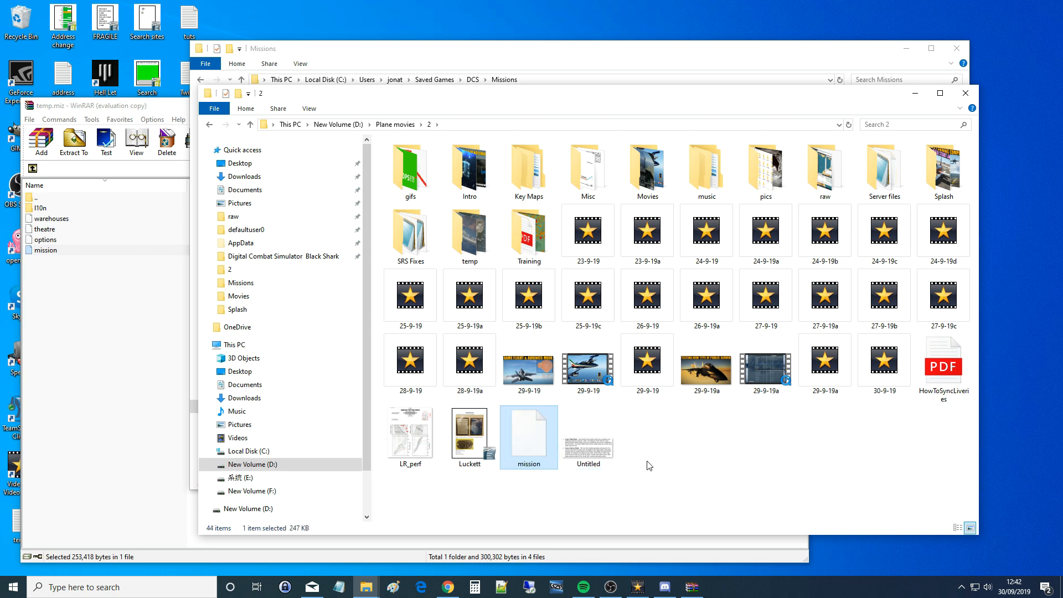
mouse_move(532, 451)
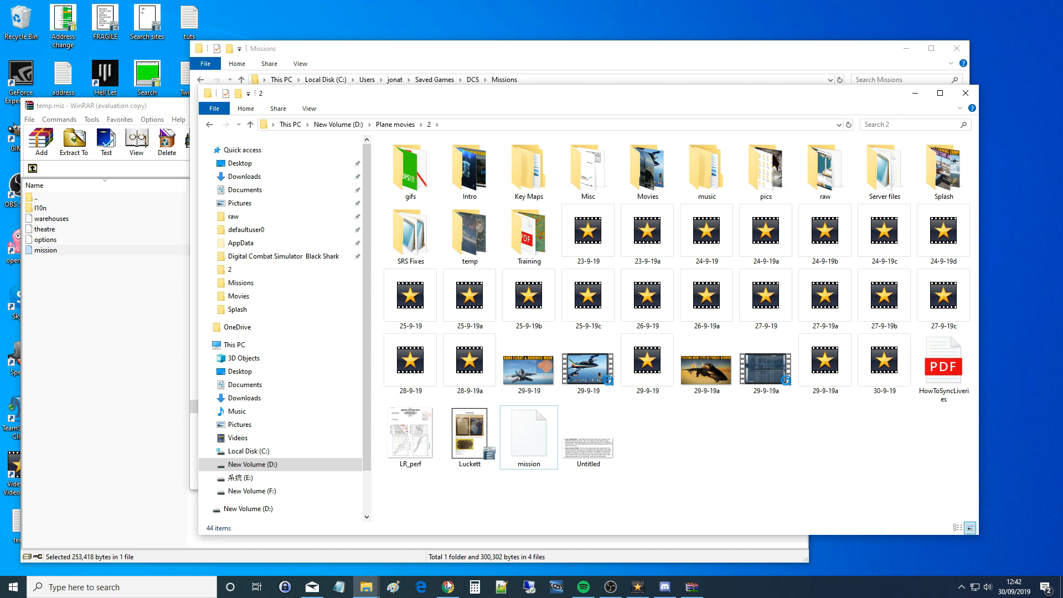
Launch Notepad++ and open the extracted mission file from Plane movies\2.
click(583, 587)
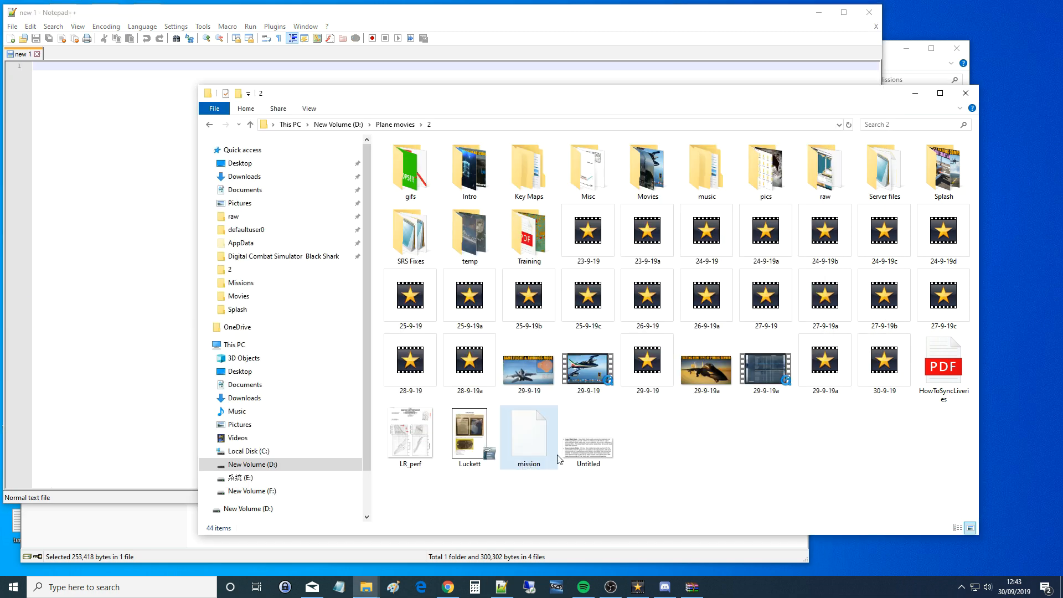
double_click(529, 433)
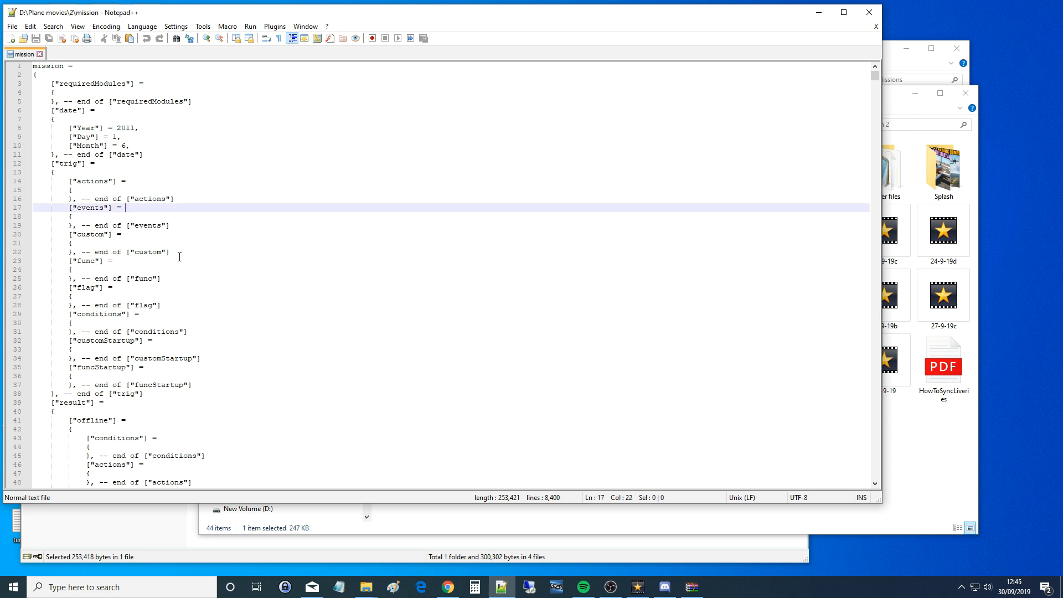
Search the mission file for 'ship' to reach the carrier group's route point coordinates.
scroll(down, 3)
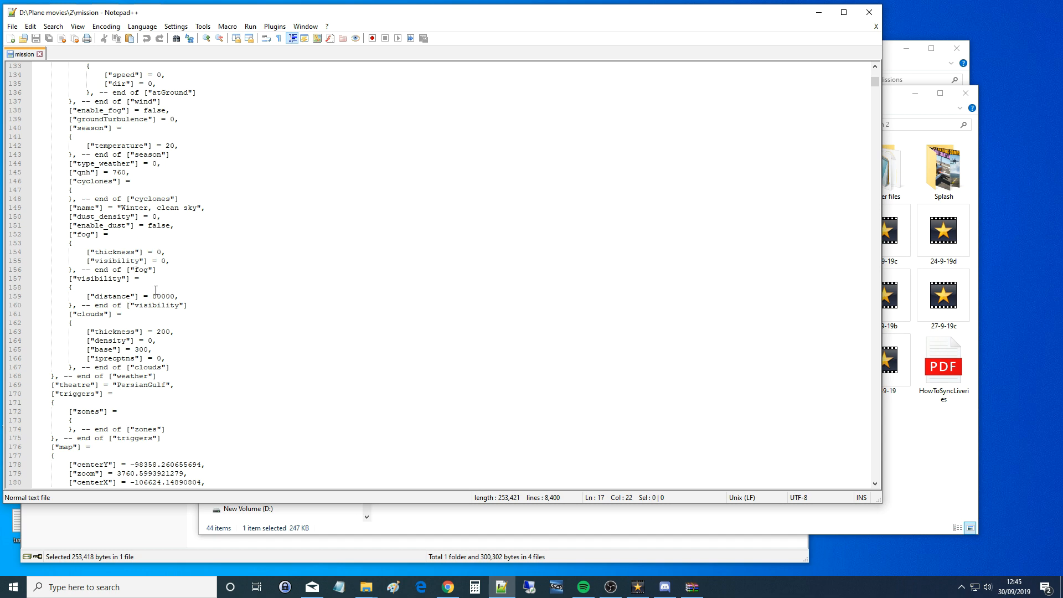
key(Ctrl+f)
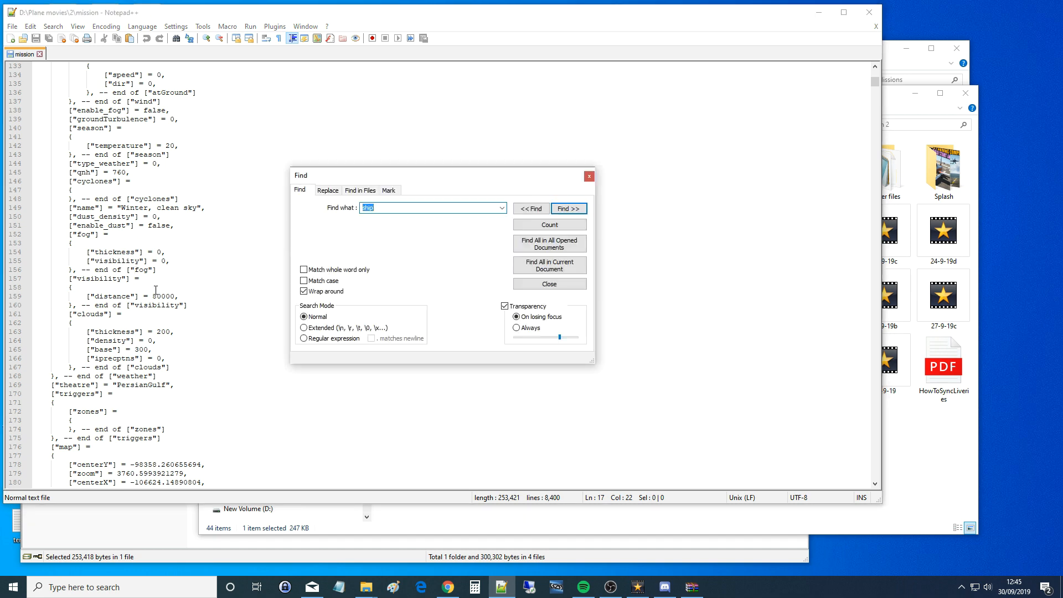
text(s)
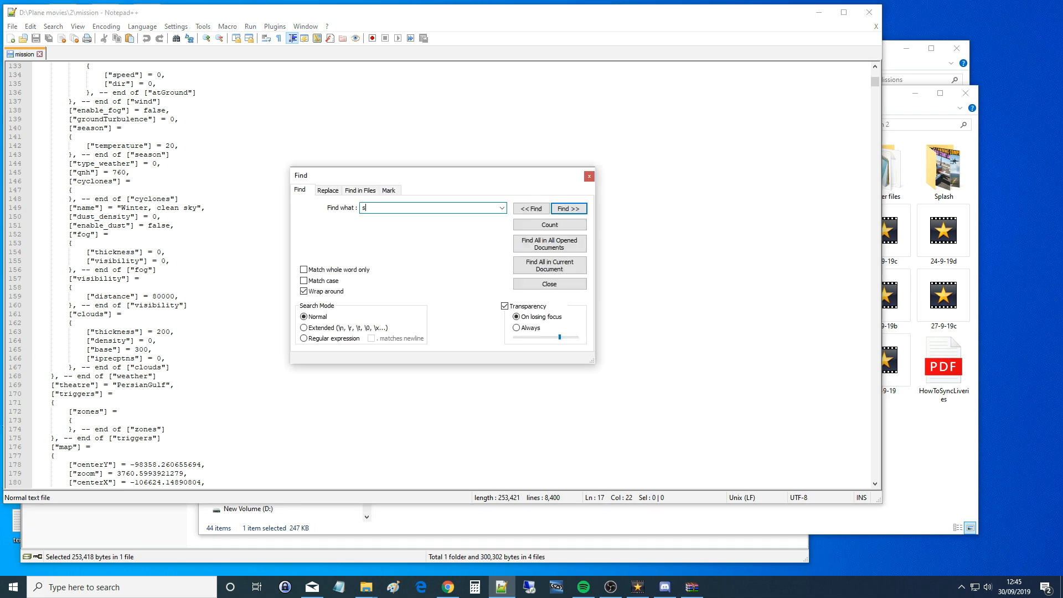
click(569, 208)
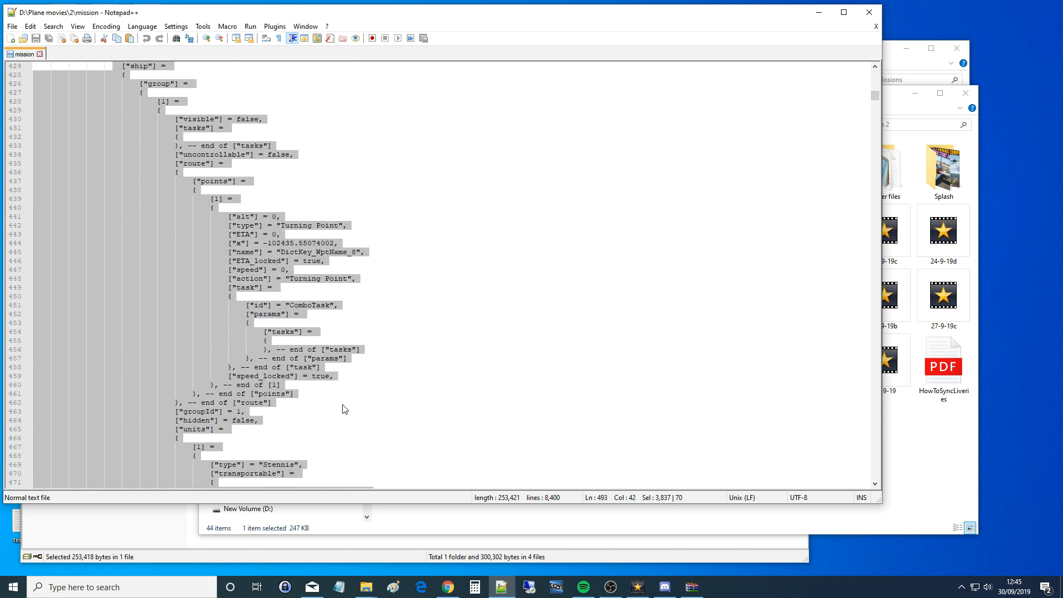
scroll(down, 3)
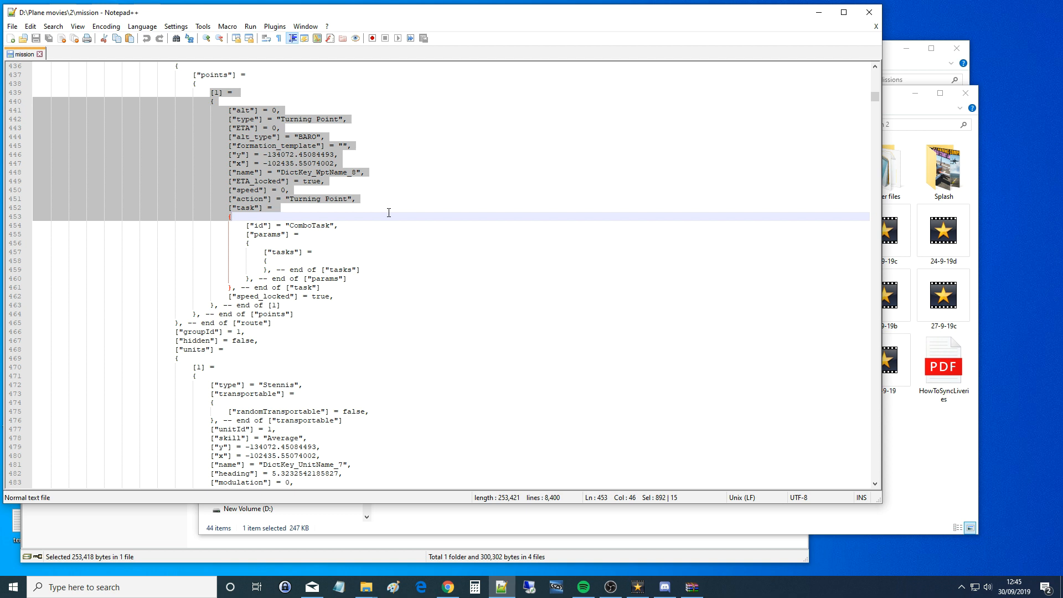
scroll(down, 3)
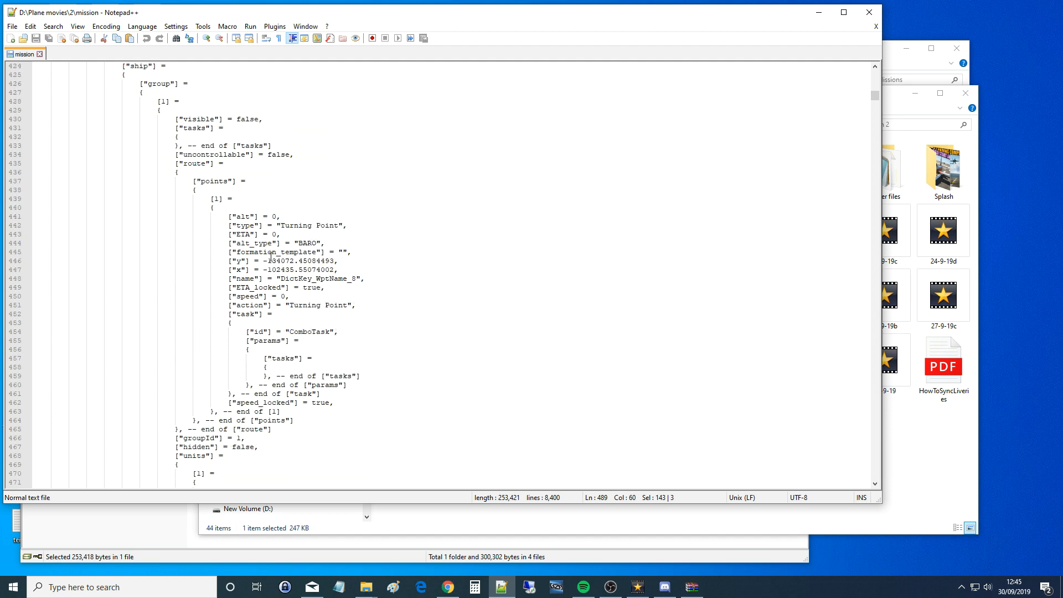
Change route point 1 to y -98052.45084493 and x -106445.55074002.
double_click(279, 260)
text(9805)
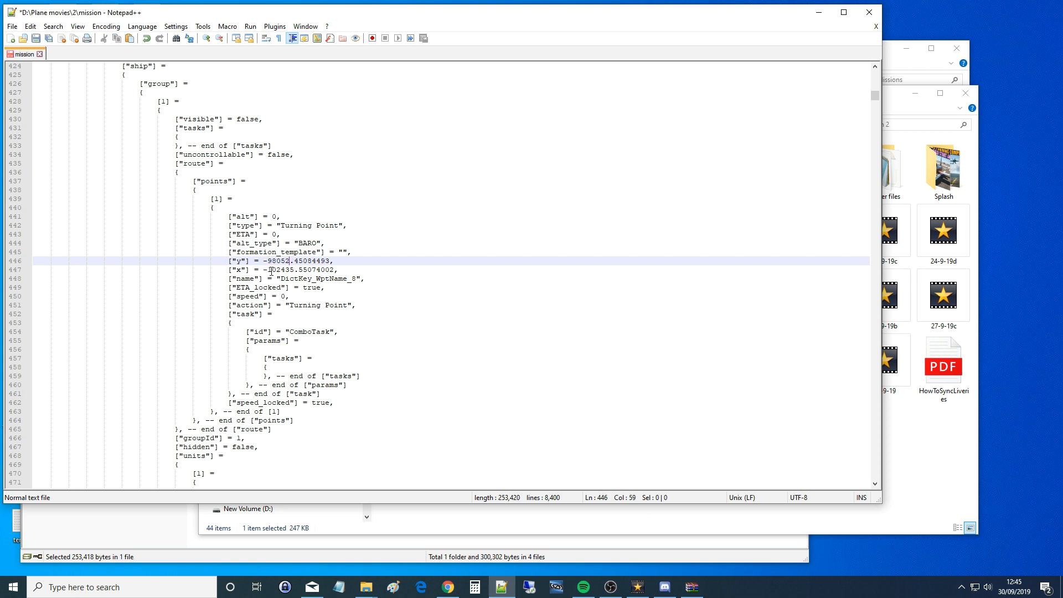
double_click(284, 269)
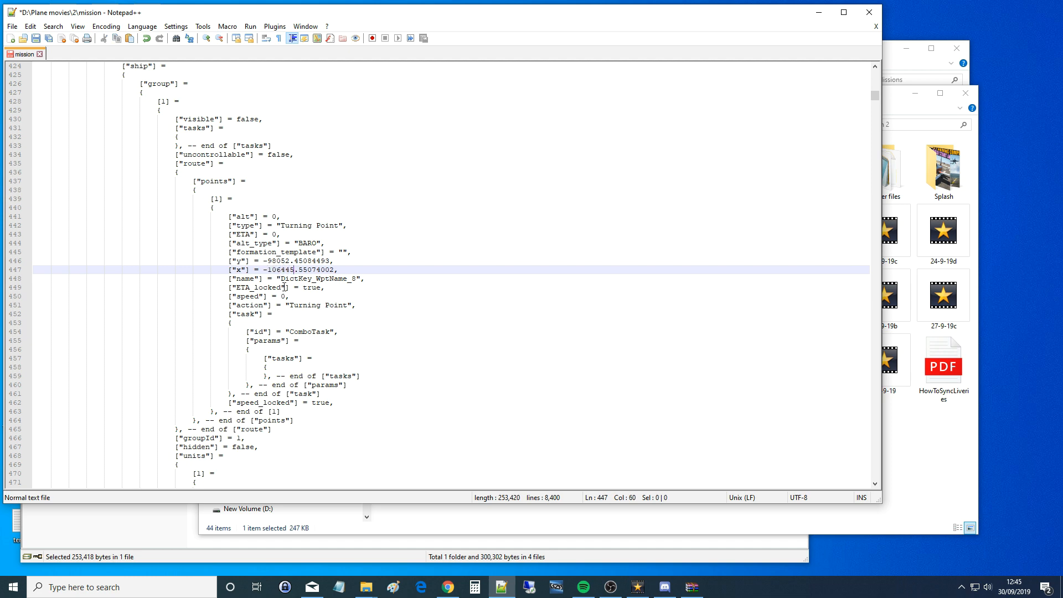
scroll(down, 3)
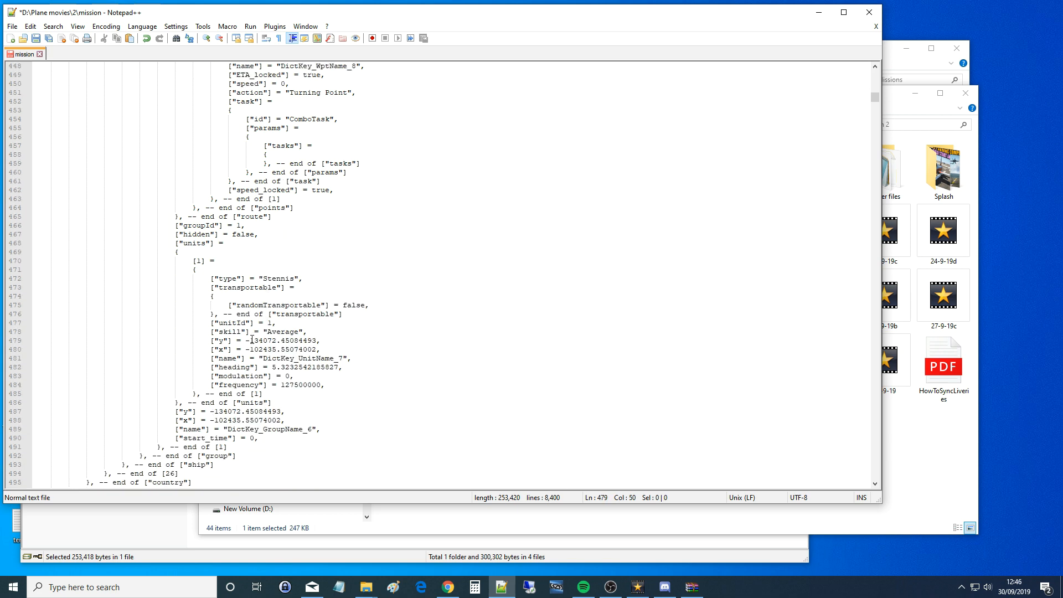
Replace the Stennis unit's y coordinate with -98052.45084493.
double_click(263, 340)
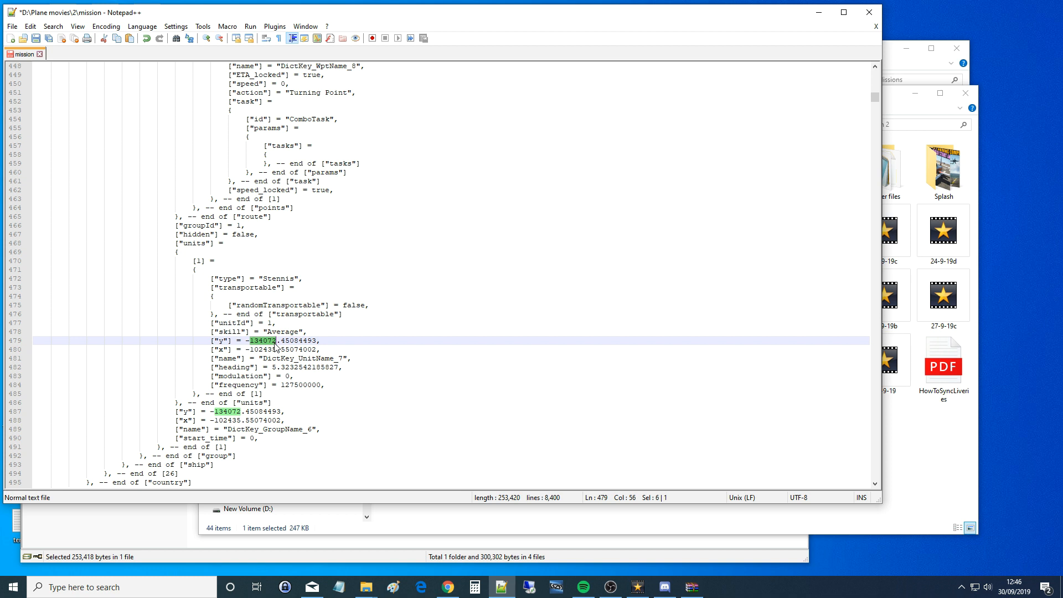
text(98)
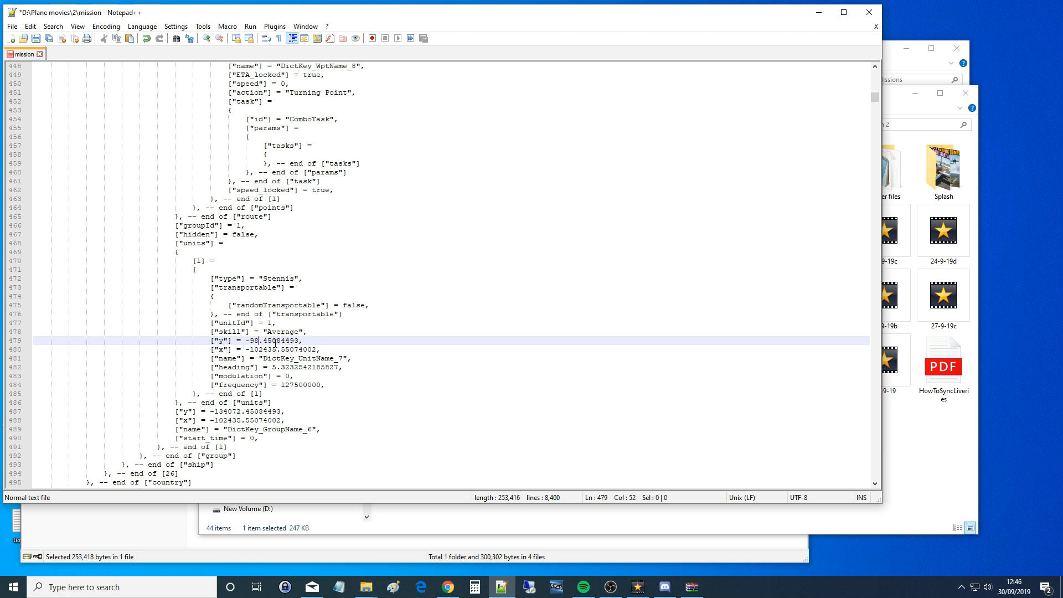
text(052)
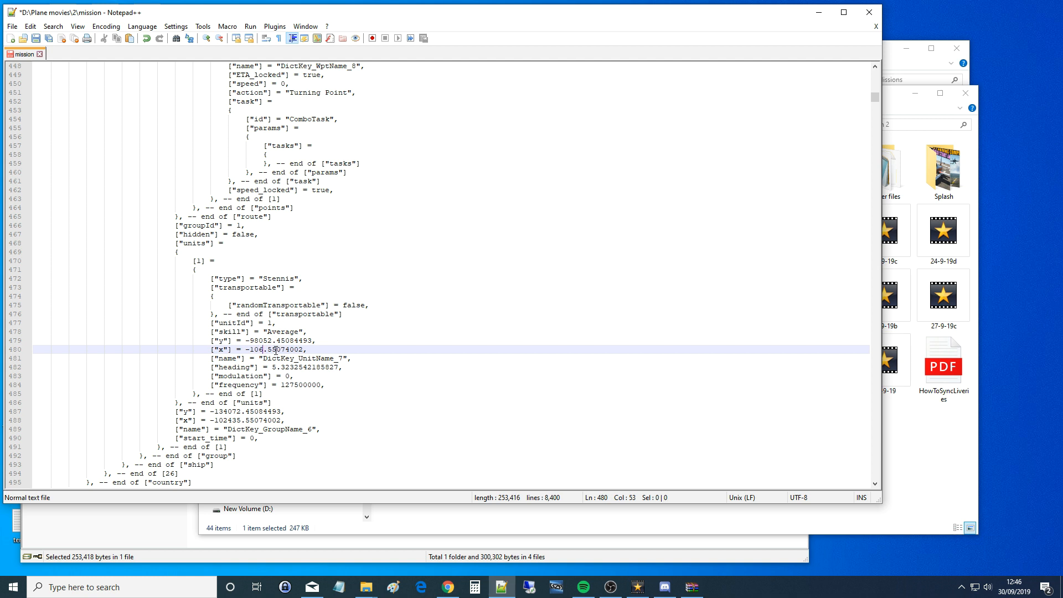
text(0)
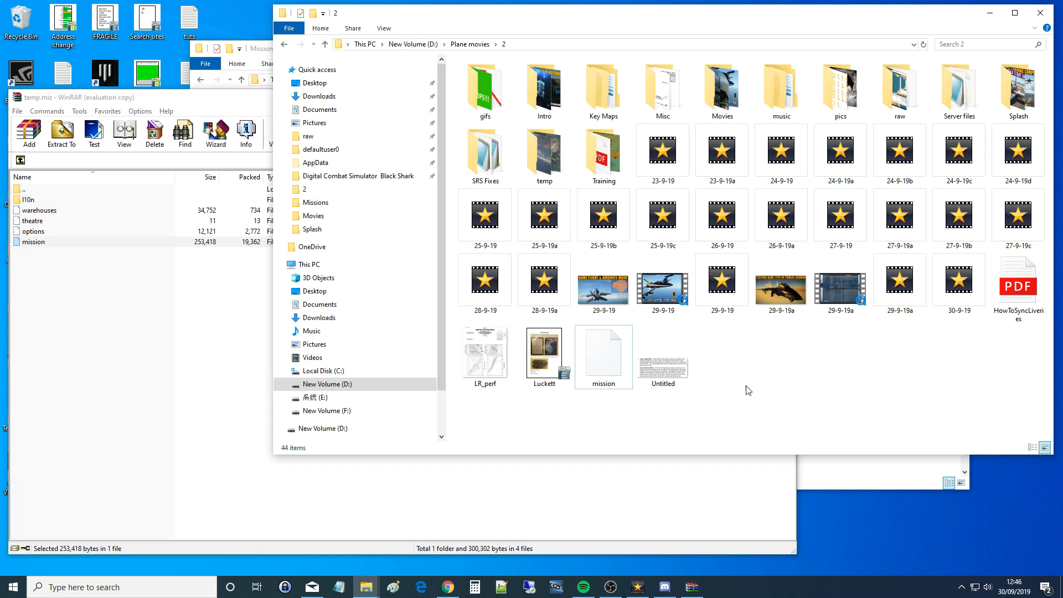
Pack the edited mission file back into temp.miz, replacing the old one.
click(28, 133)
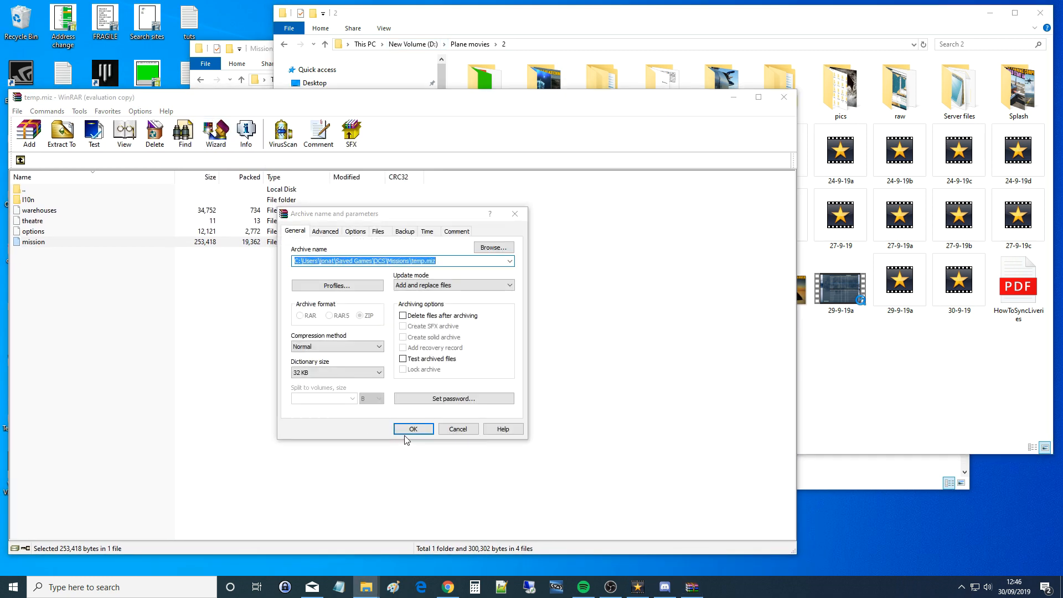
click(414, 428)
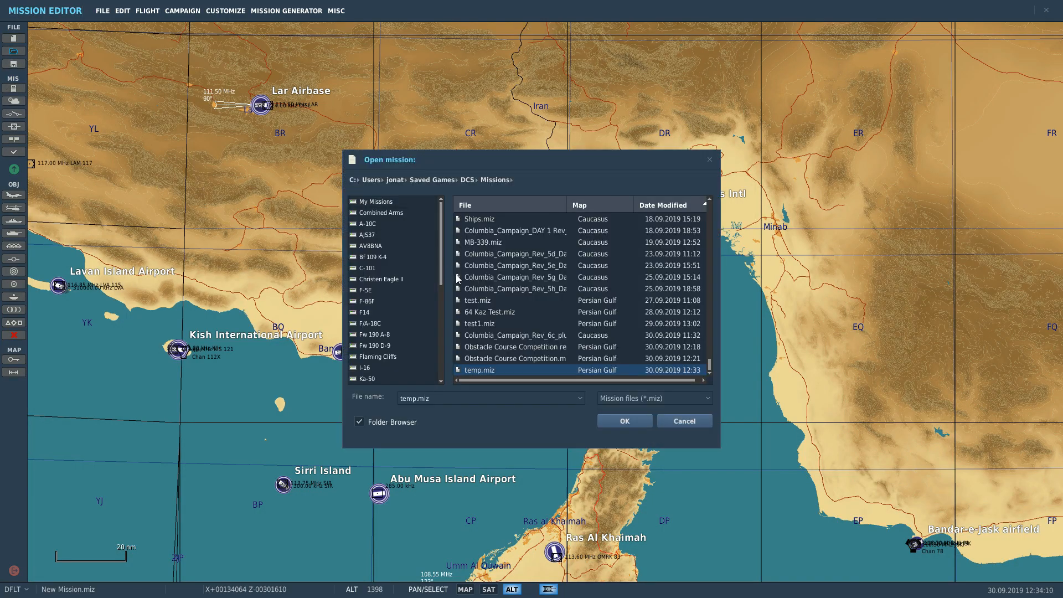
Reopen temp.miz and launch it into flight without saving changes.
click(625, 421)
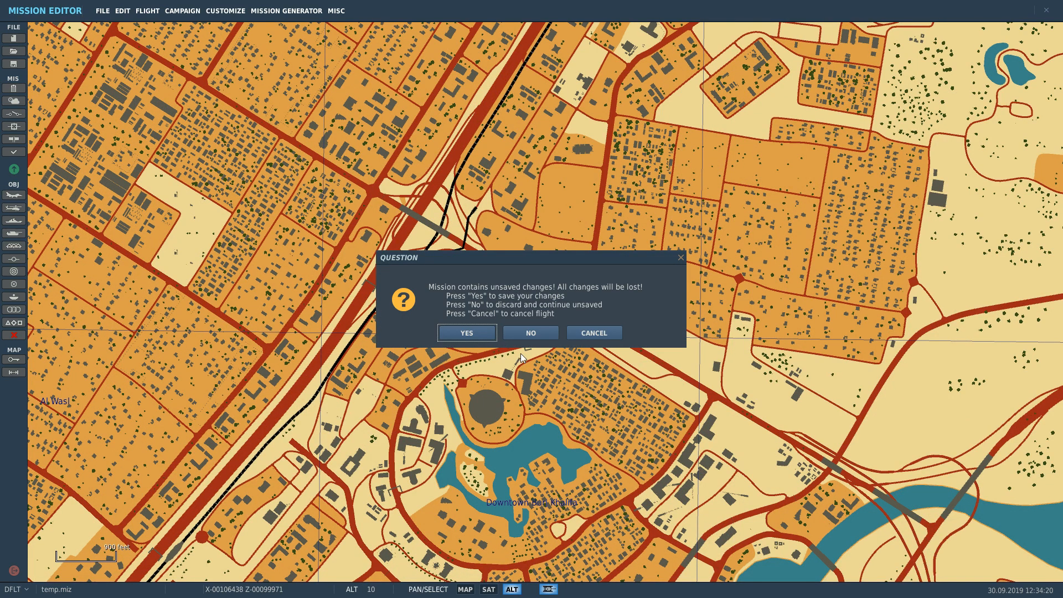
click(530, 333)
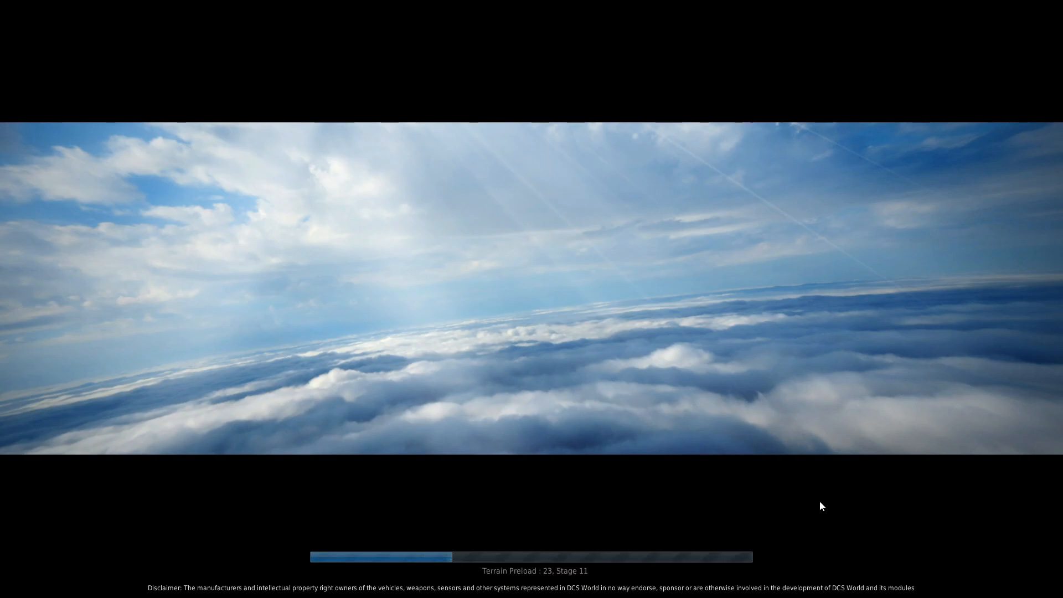